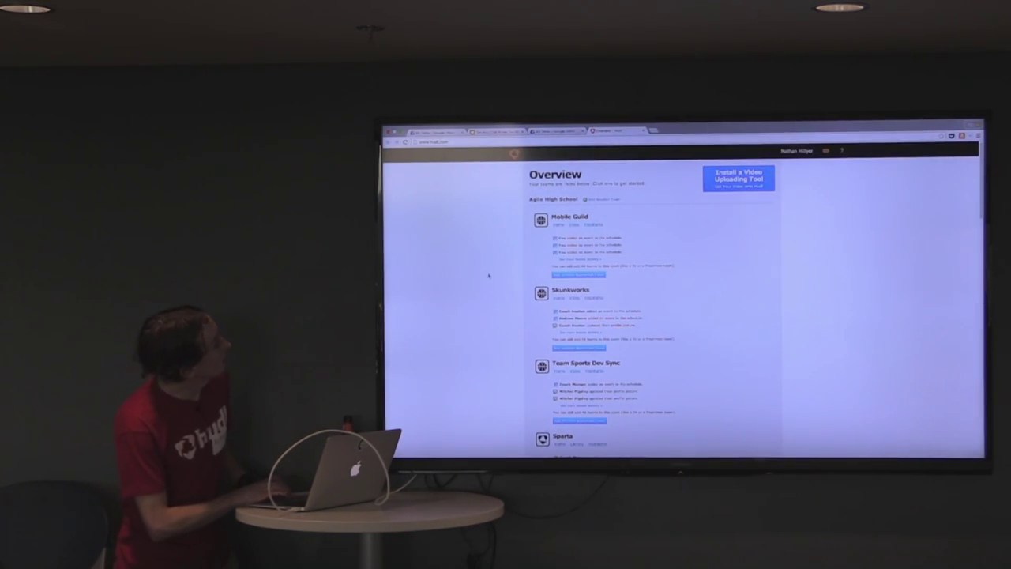
Scroll the video library down to the Morningside vs Concordia game breakdown.
scroll("down", 3)
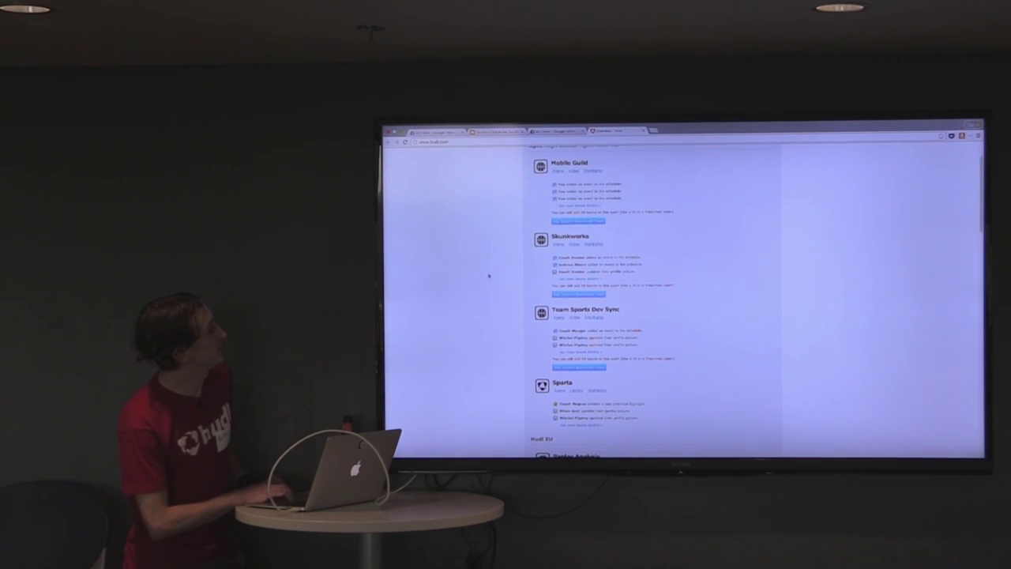
scroll("down", 3)
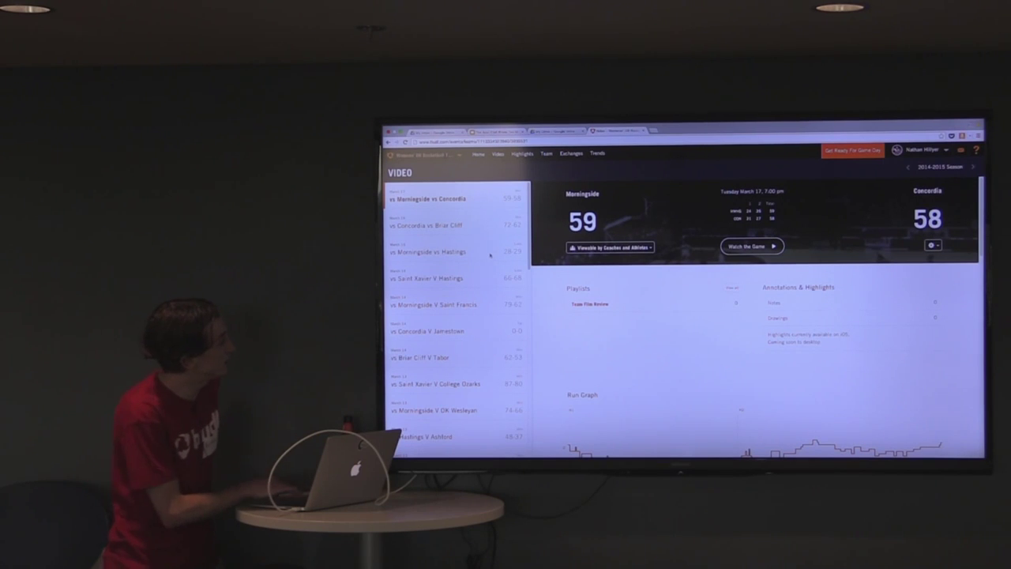
scroll("down", 3)
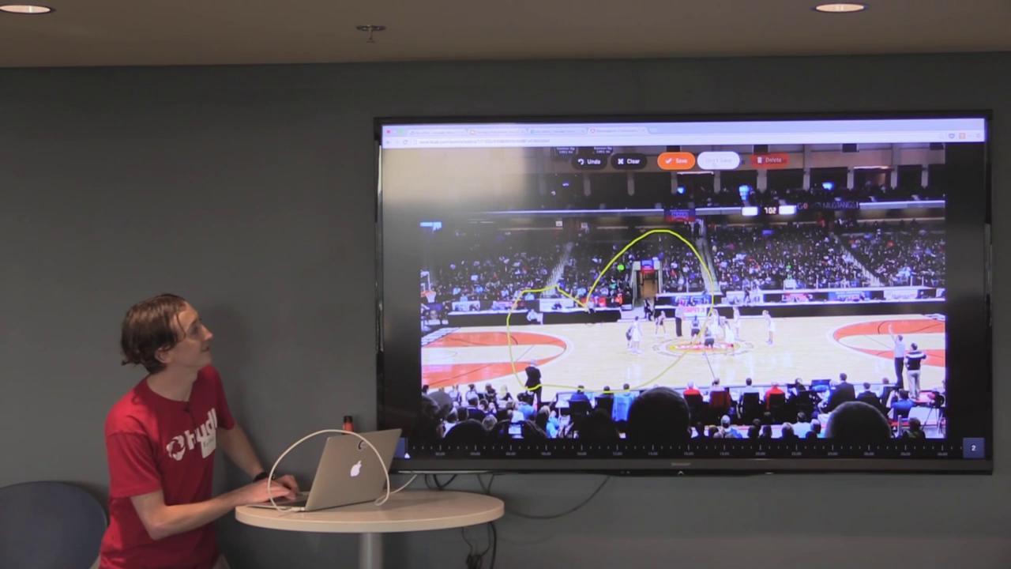
Draw a yellow arc over the basketball play on the paused frame.
left_click(673, 161)
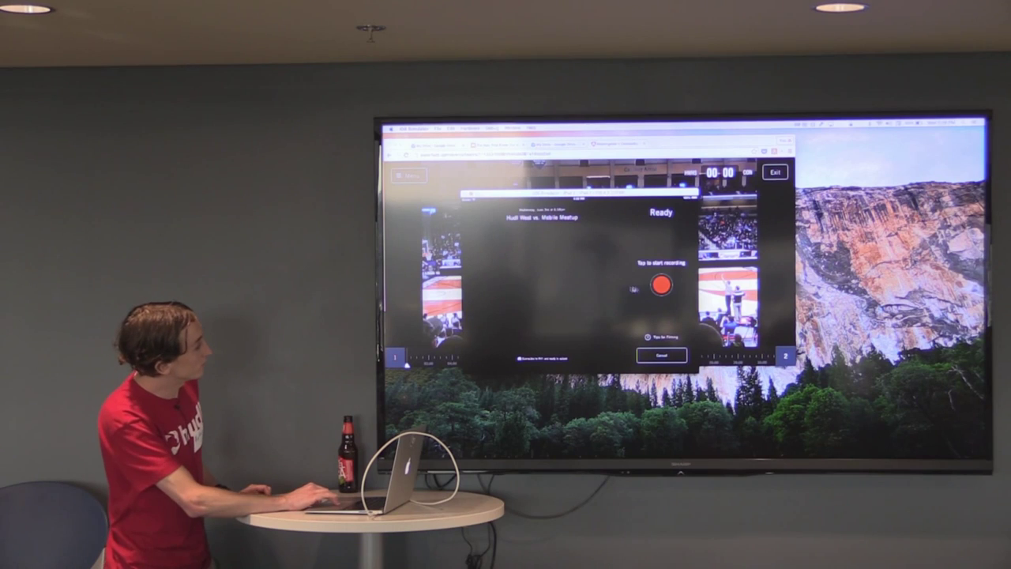
Start recording the Hudl West vs. Mobile Meetup game, then pause it.
left_click(661, 285)
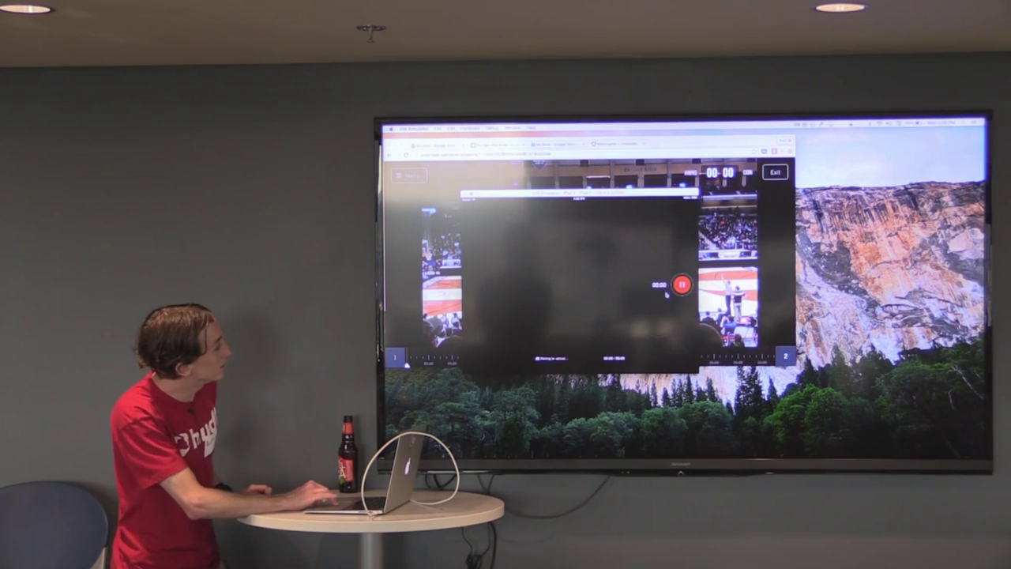
left_click(678, 285)
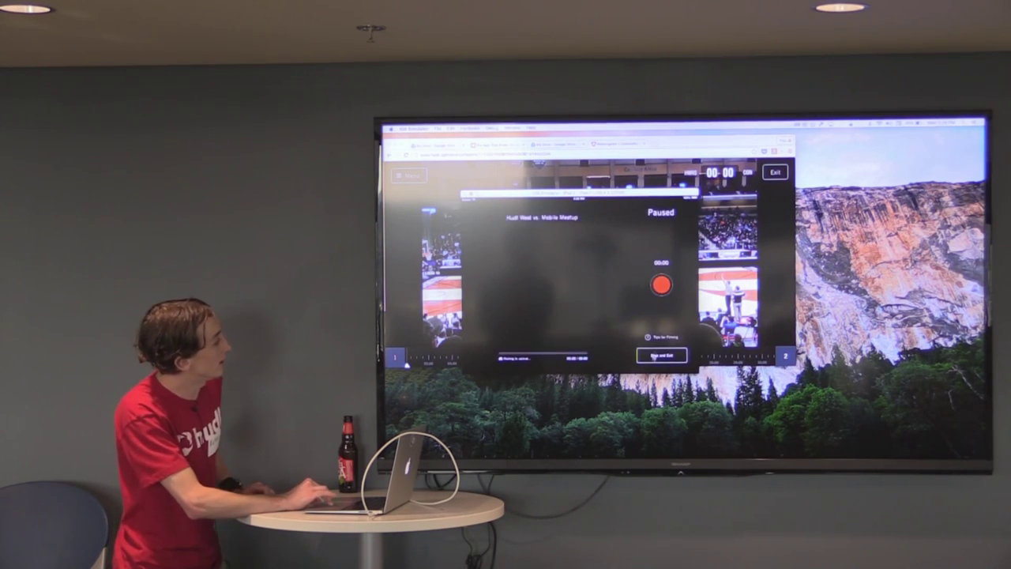